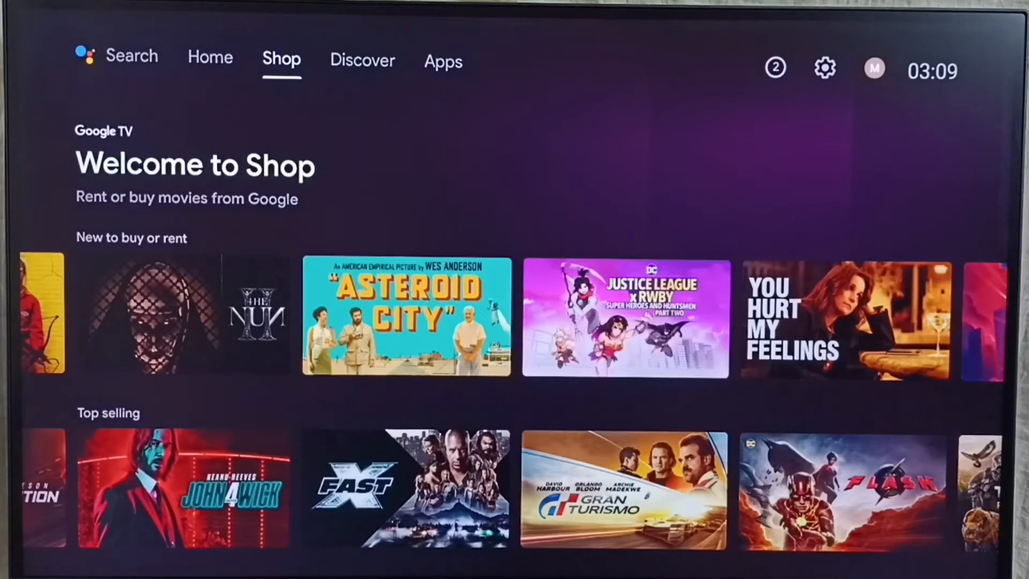
# - Switch from the Shop tab to the Apps tab showing installed apps
pyautogui.click(443, 62)
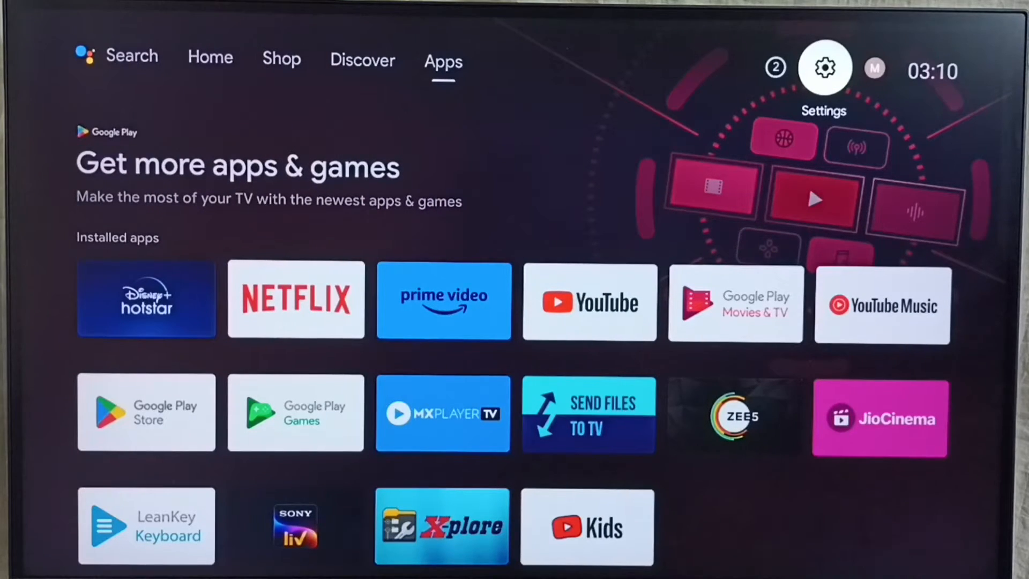
# - Open Settings, then Device Preferences to reach the About page
pyautogui.click(822, 68)
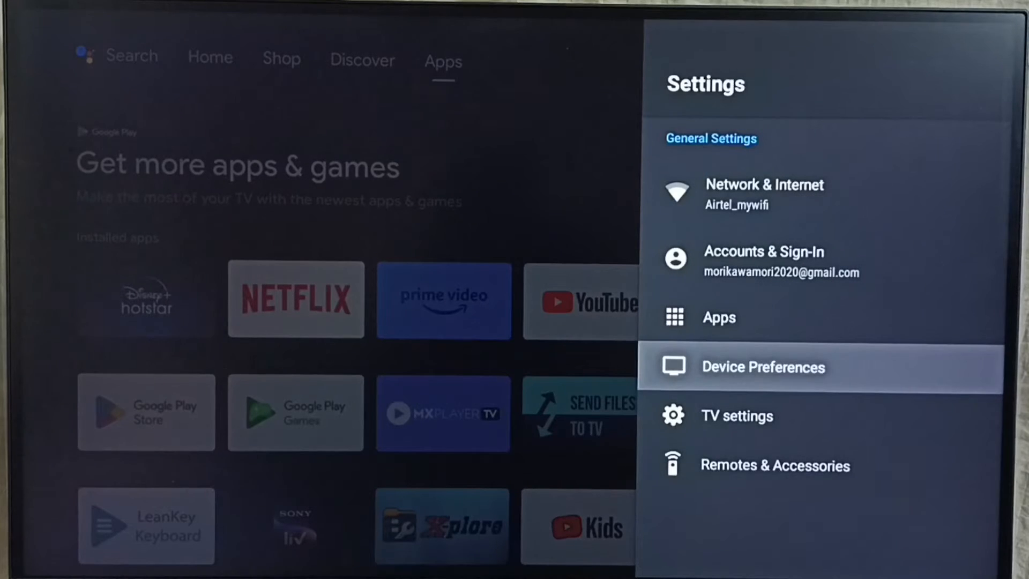
pyautogui.click(762, 367)
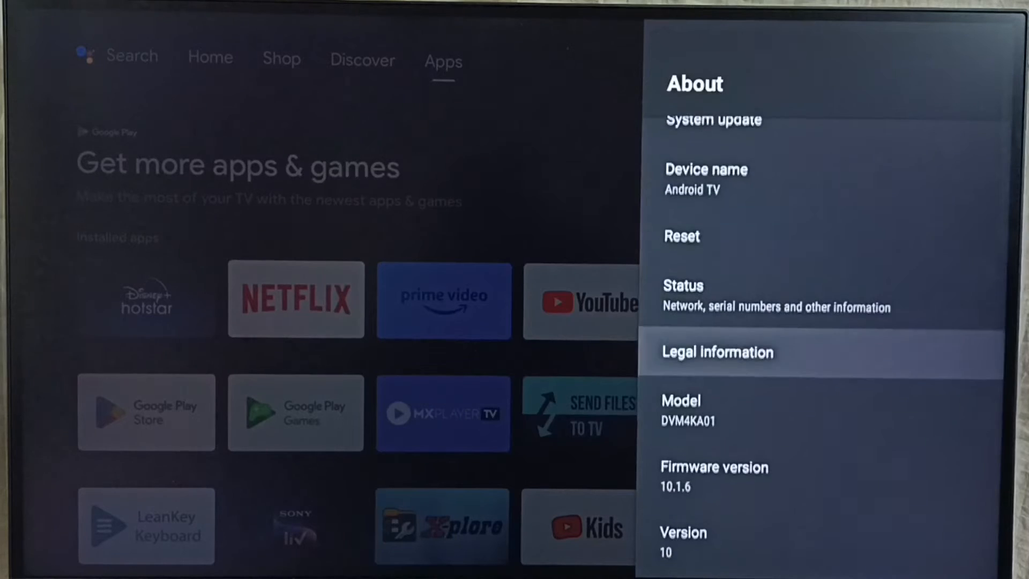
# - Select System update in About and run Check for update
pyautogui.scroll(-3)
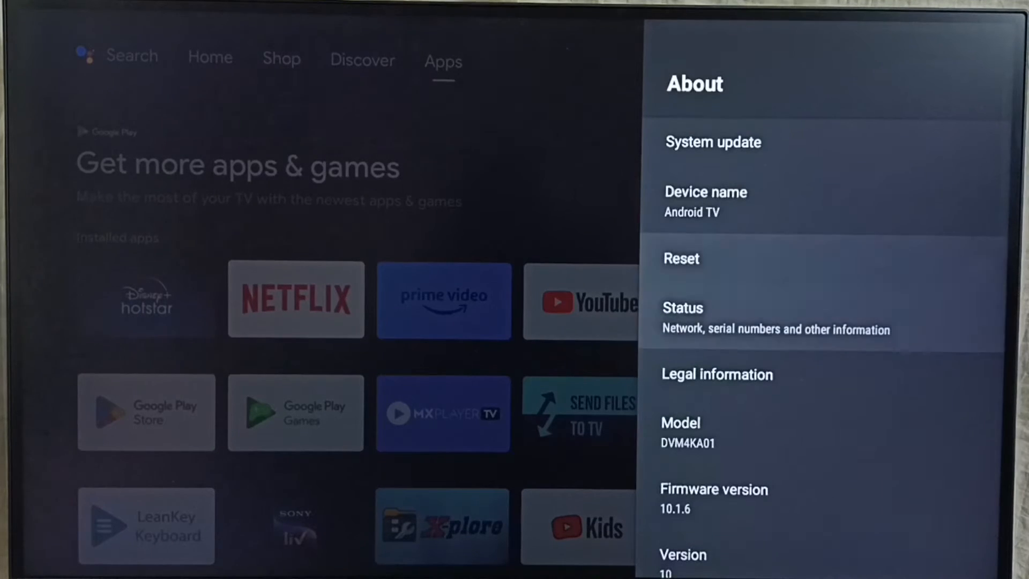
pyautogui.press('up')
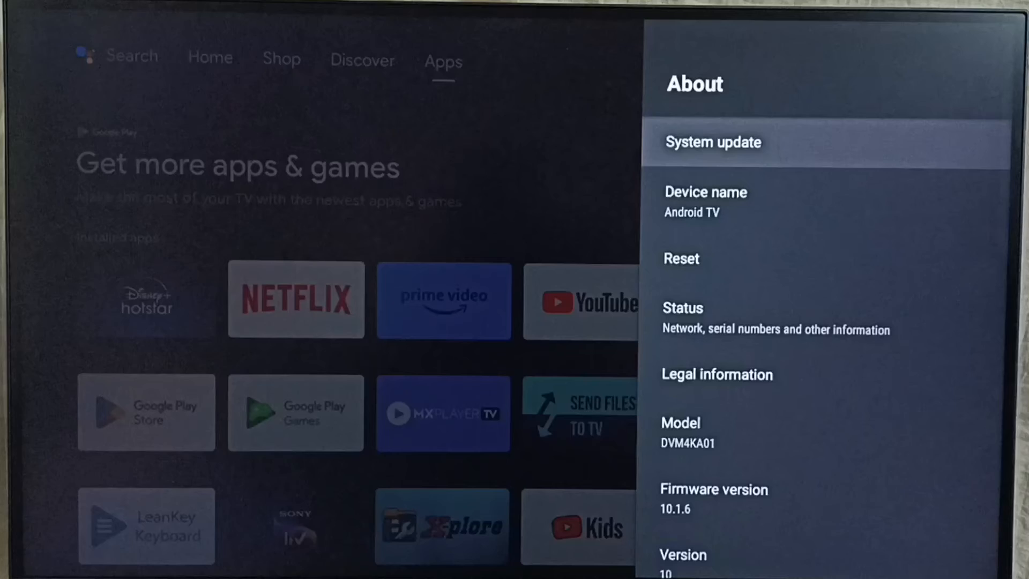
pyautogui.click(713, 142)
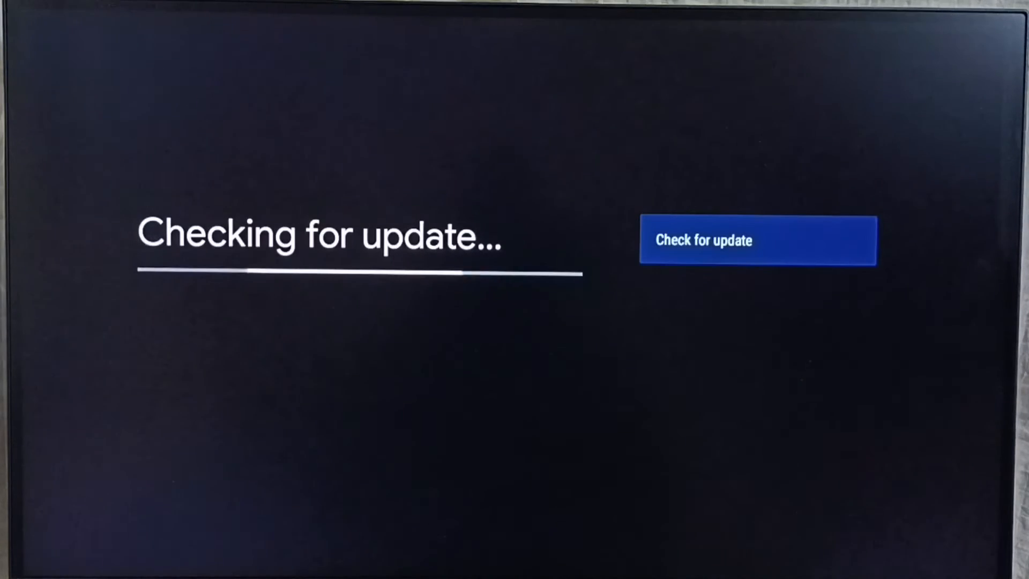